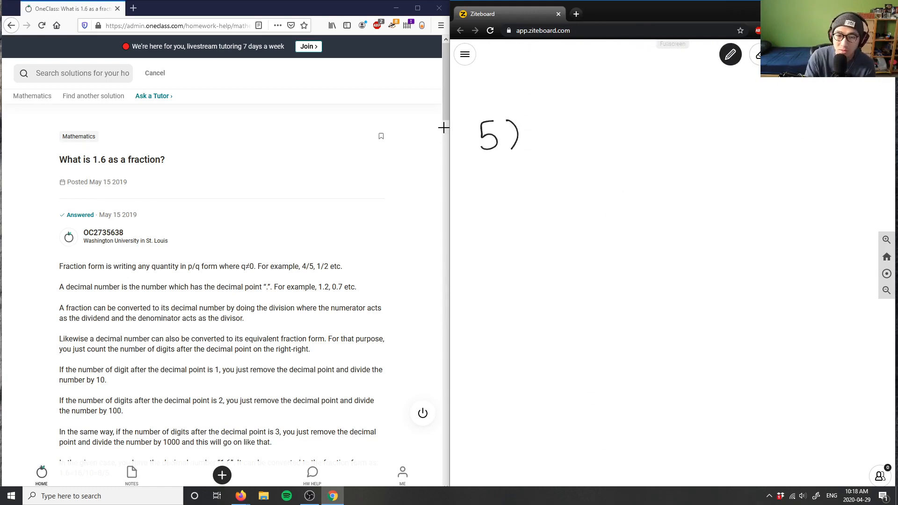
- Handwrite '5) 1.6 as a fraction?' and begin the whole number 1 beneath it
drag(550, 143, 624, 132)
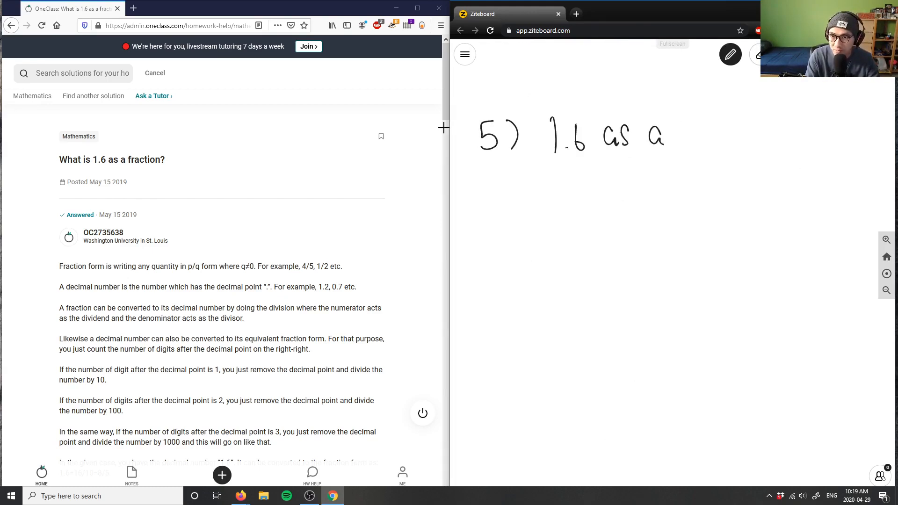
drag(687, 132, 755, 137)
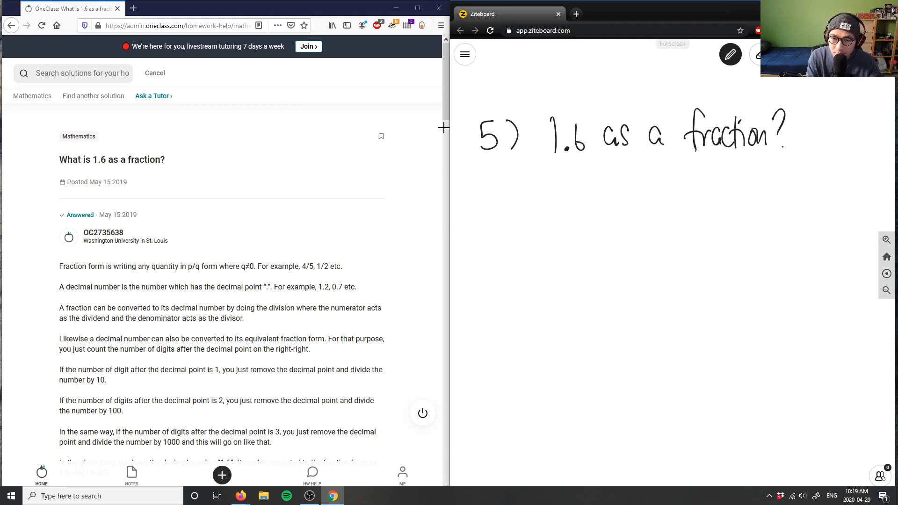
drag(515, 197, 515, 232)
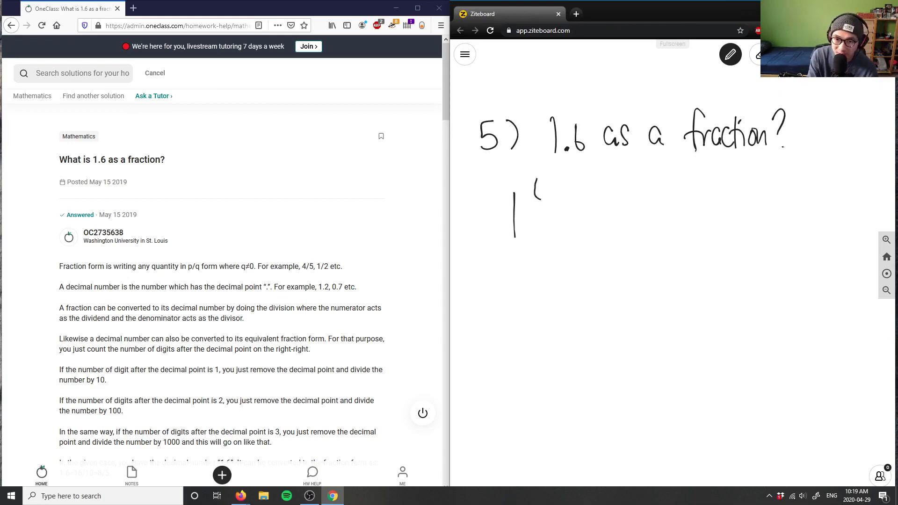
- Complete 1 6/10 with its 6, bar and 10, labelled 'as a mixed fraction'
drag(531, 186, 550, 205)
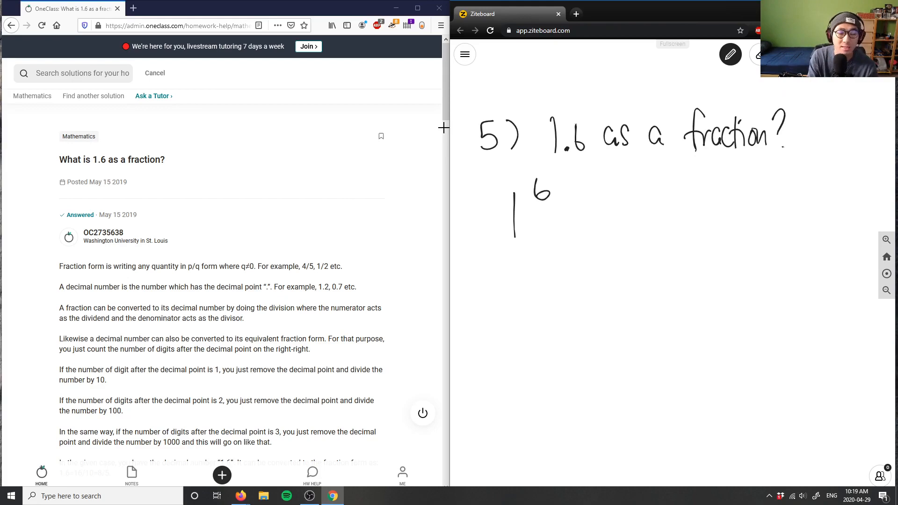
drag(524, 210, 554, 211)
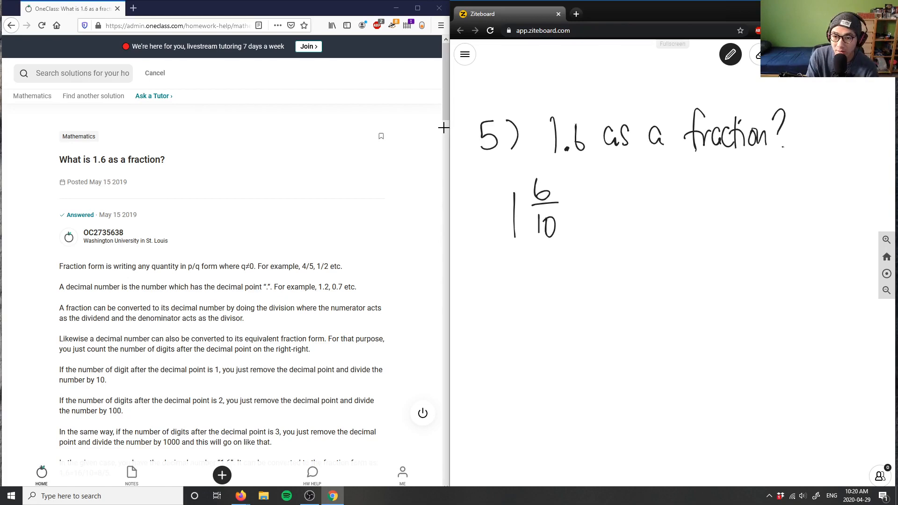
drag(584, 218, 670, 218)
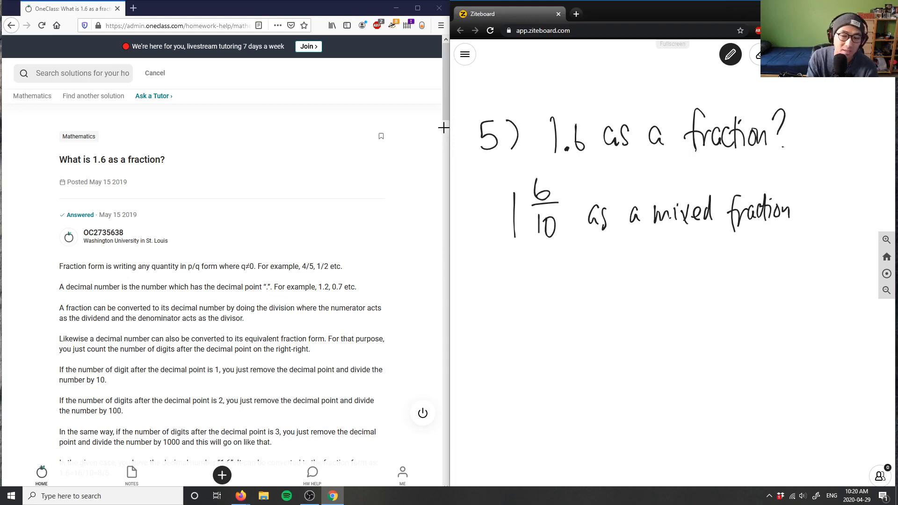
mouse_move(566, 263)
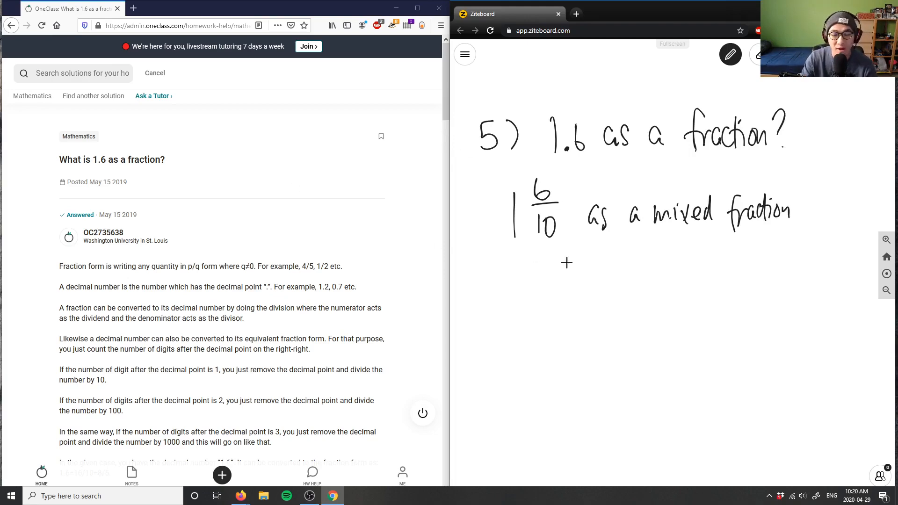
mouse_move(520, 297)
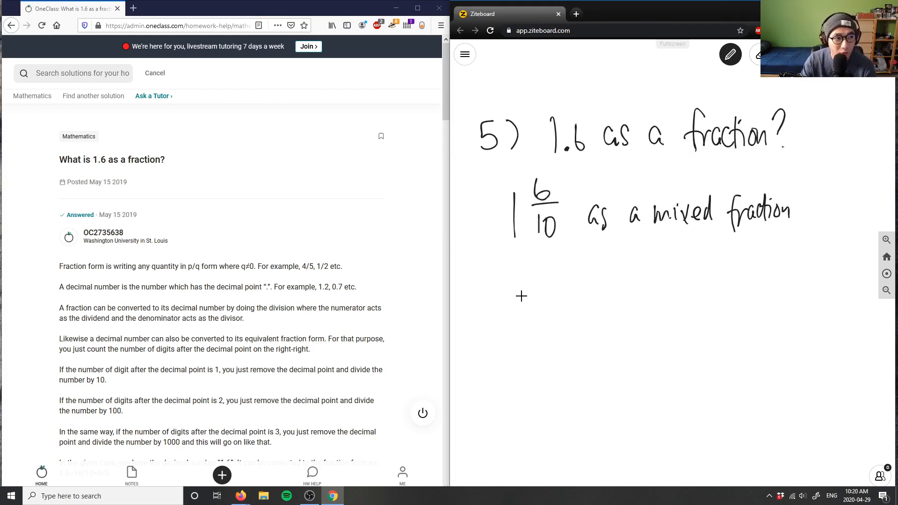
mouse_move(698, 310)
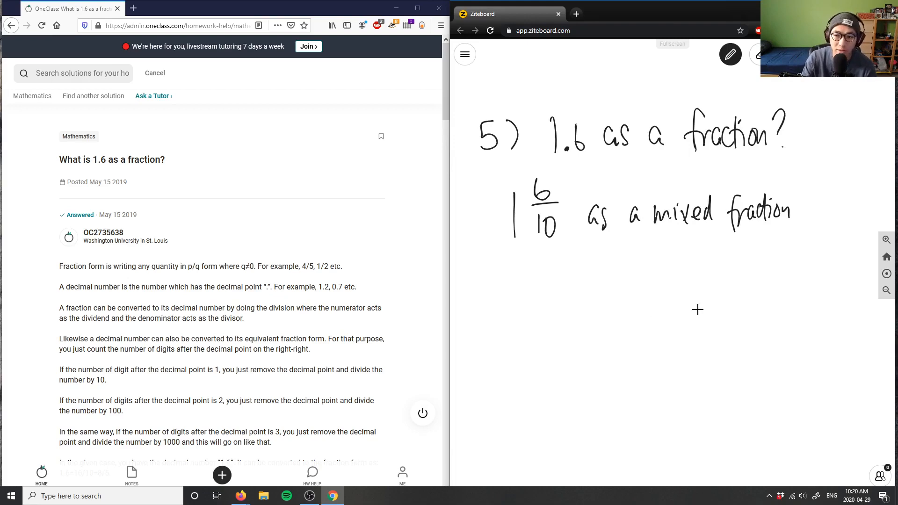
- Write 16/10 under the mixed number with the label 'improper fraction'
drag(631, 292, 631, 312)
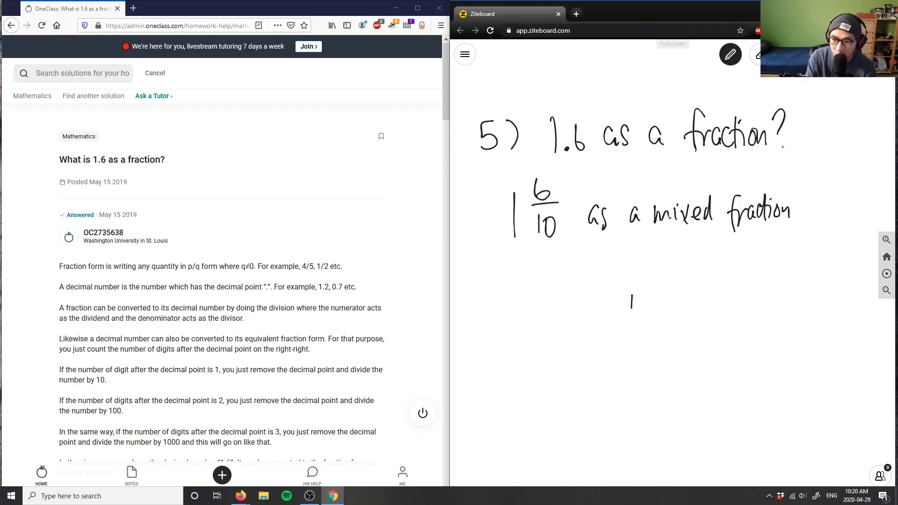
drag(630, 300, 698, 300)
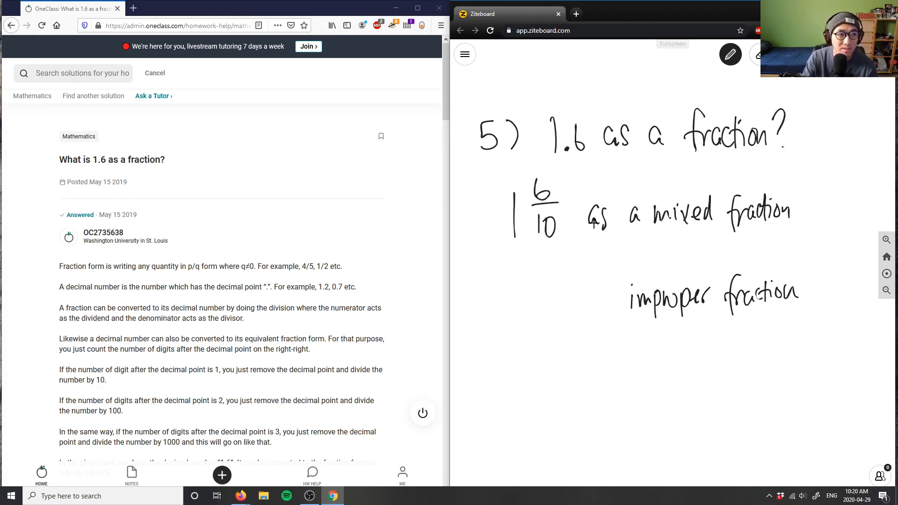
mouse_move(610, 240)
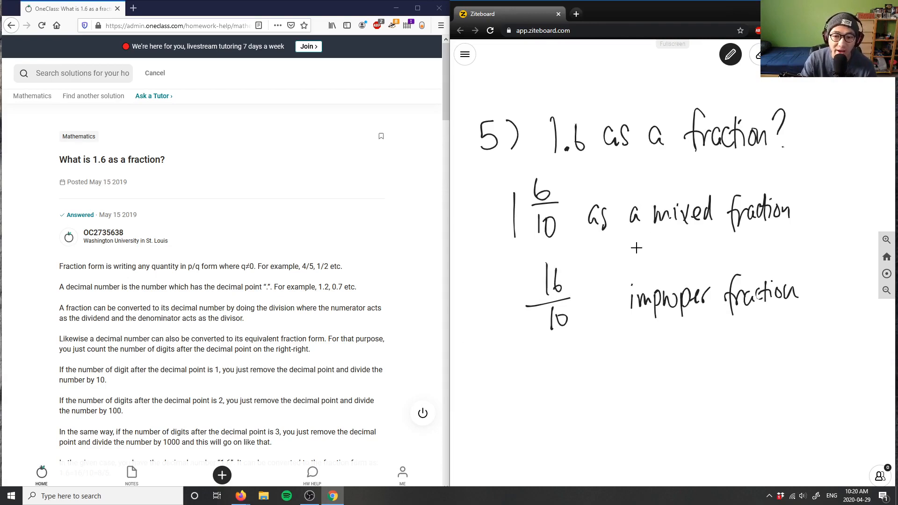
- Scroll the OneClass page down to the answer 1.6=16/10=8/5 and the comment box
scroll(down, 3)
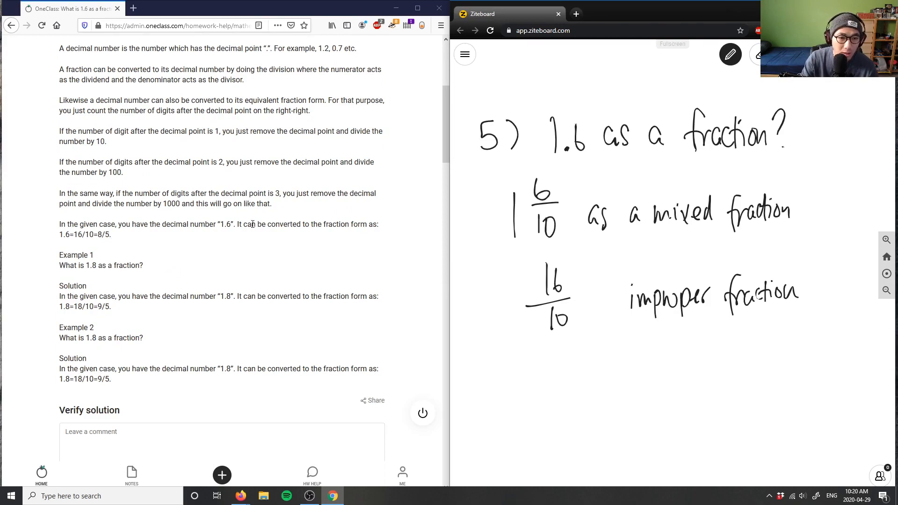
mouse_move(205, 223)
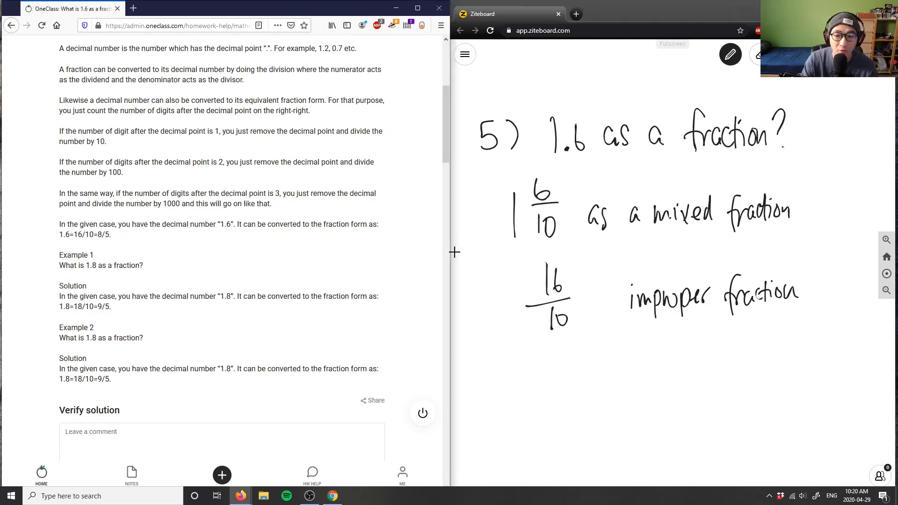
- In blue ink, write '÷2 = 8/5', 'reduce to lowest terms' and 8/5, then start the comment with 'So'
click(730, 54)
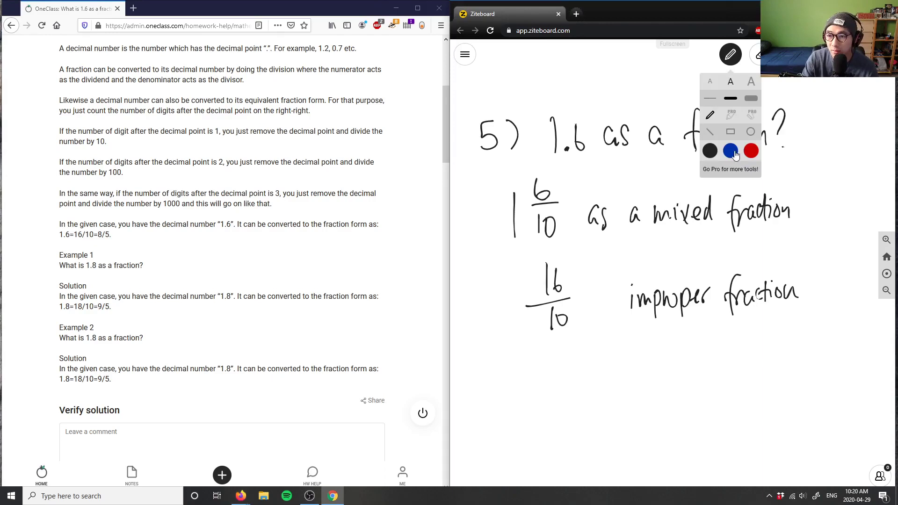
click(729, 151)
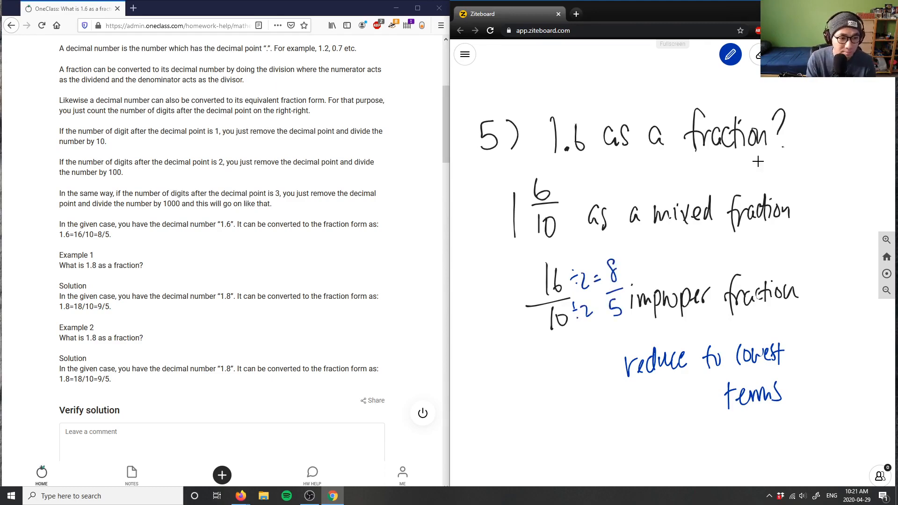
drag(550, 353, 577, 389)
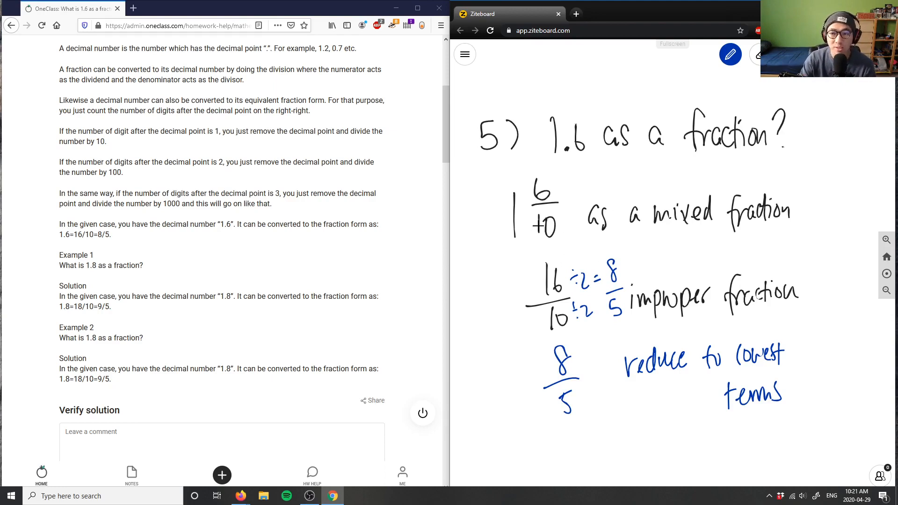
mouse_move(692, 161)
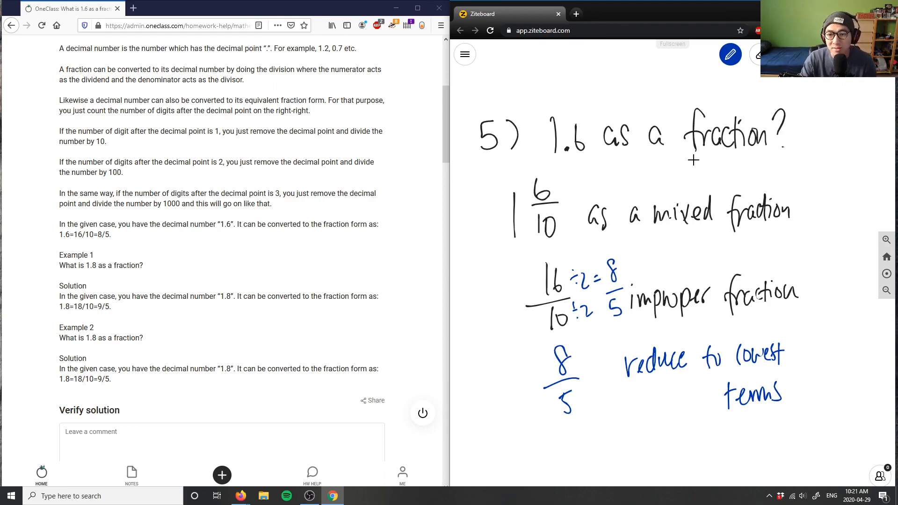
text(Solution is)
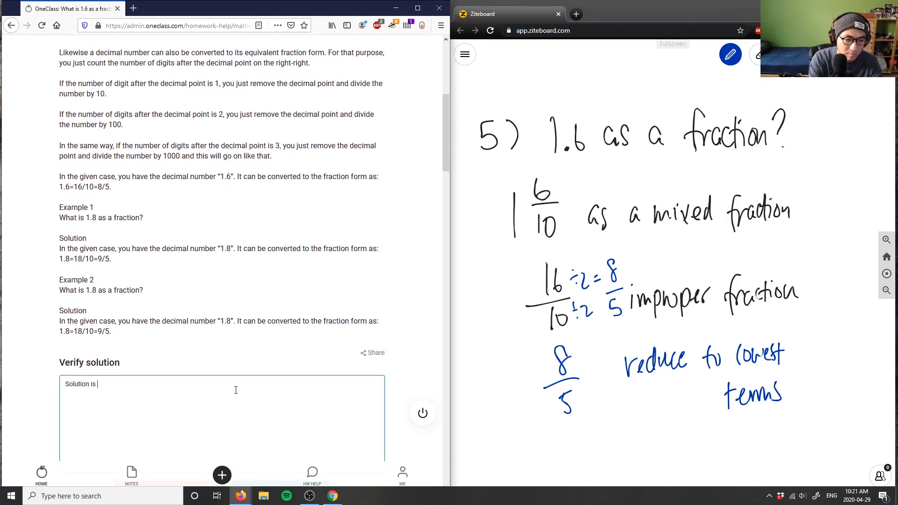
- Continue the verification comment to read 'Solution is correct, go'
text(correct, go)
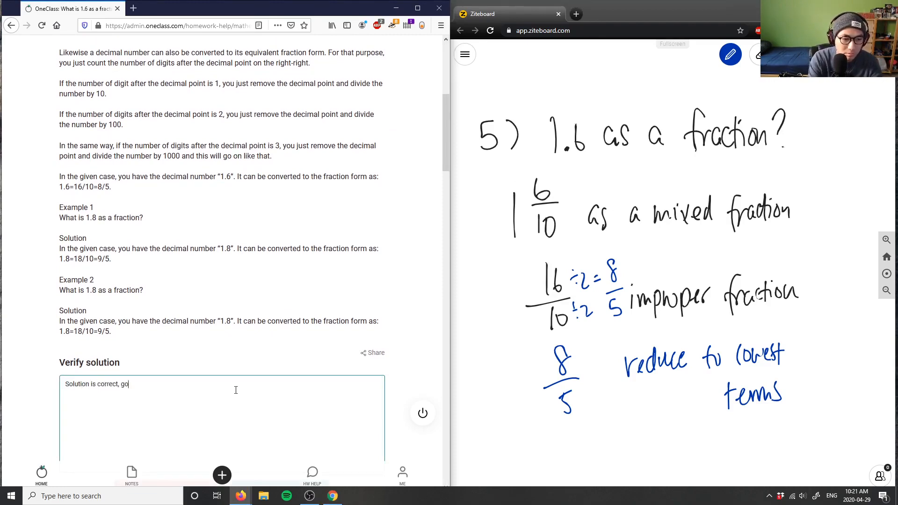